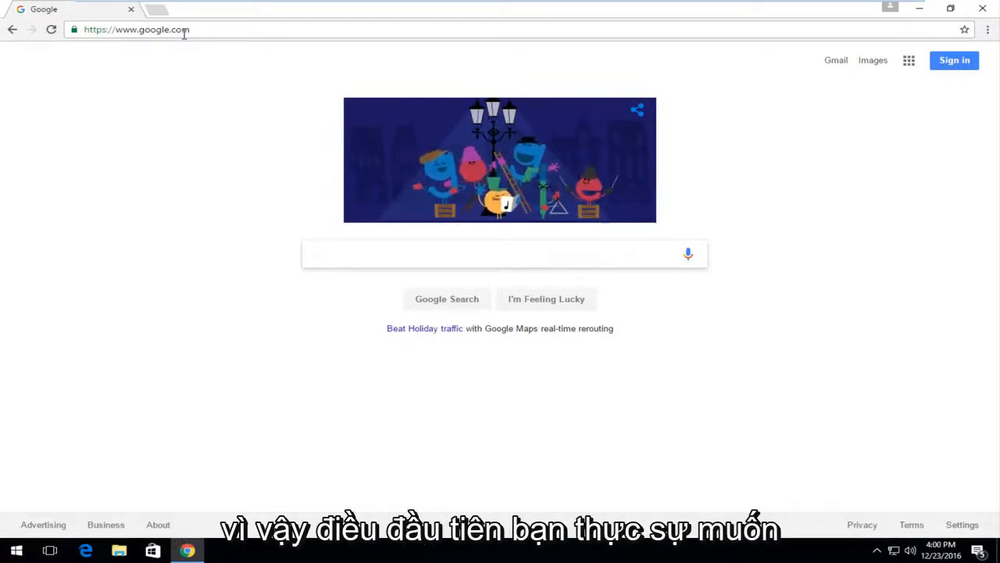
click(500, 253)
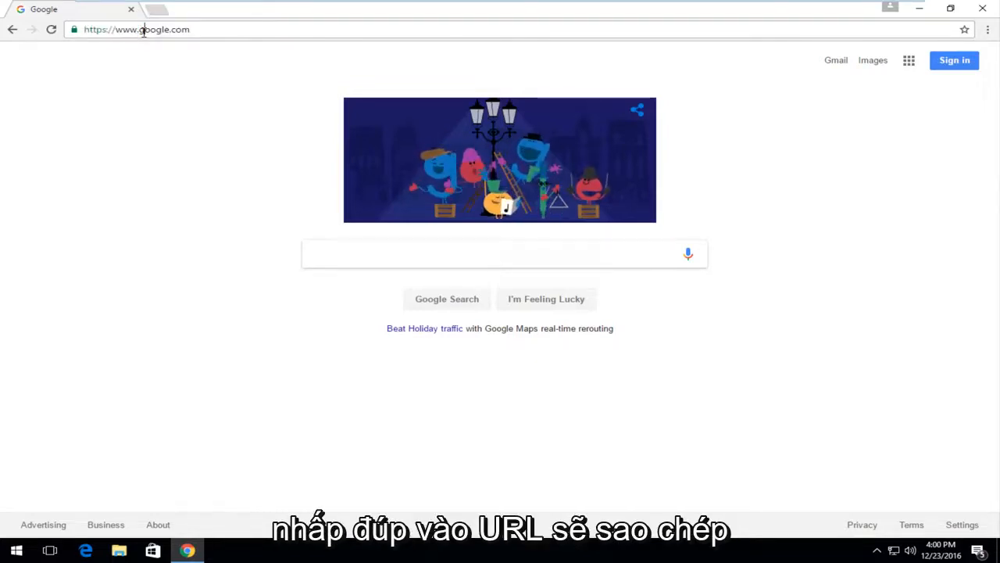
double_click(137, 28)
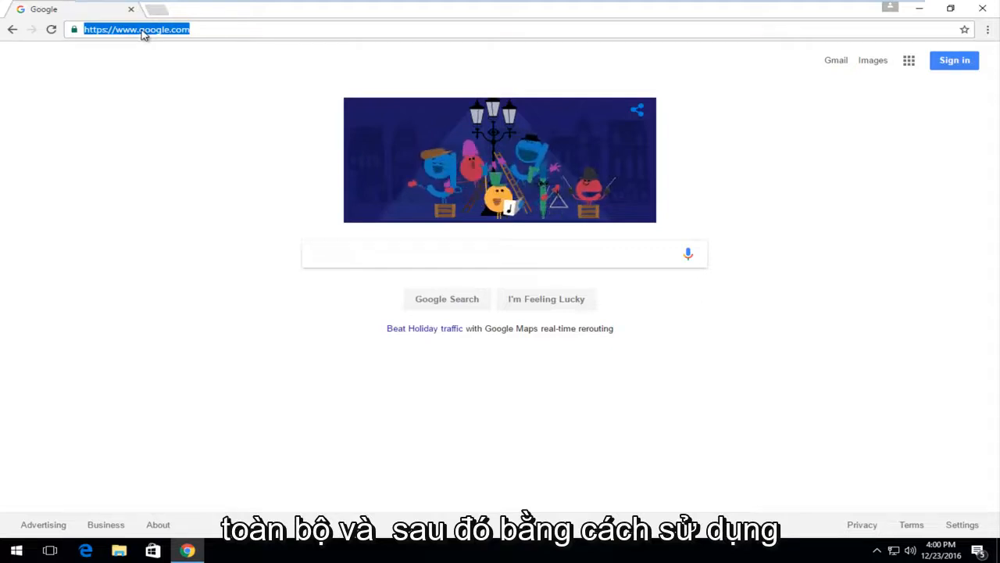
right_click(137, 28)
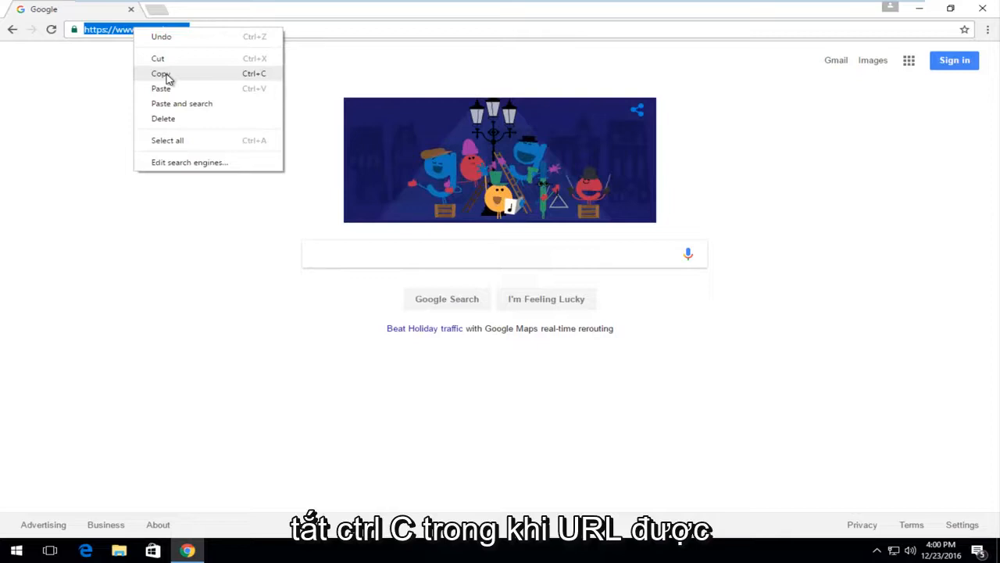
mouse_move(159, 36)
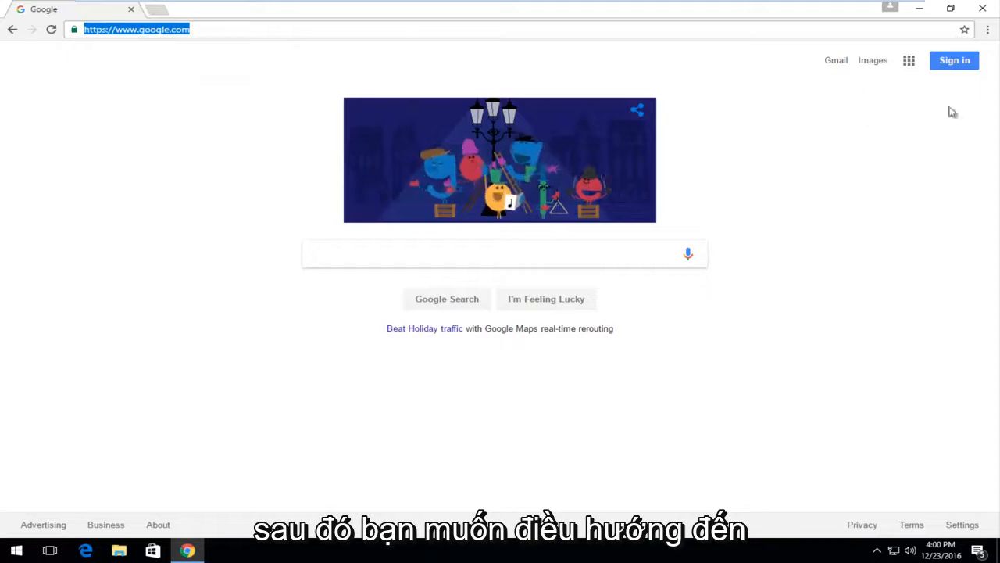
mouse_move(987, 30)
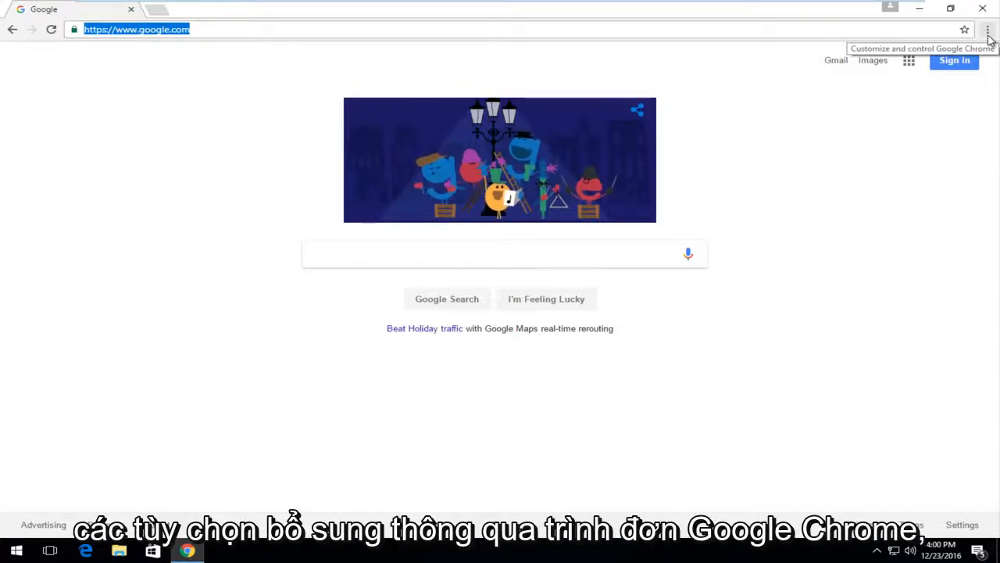
Go to Settings from Chrome's three-dot main menu
click(987, 30)
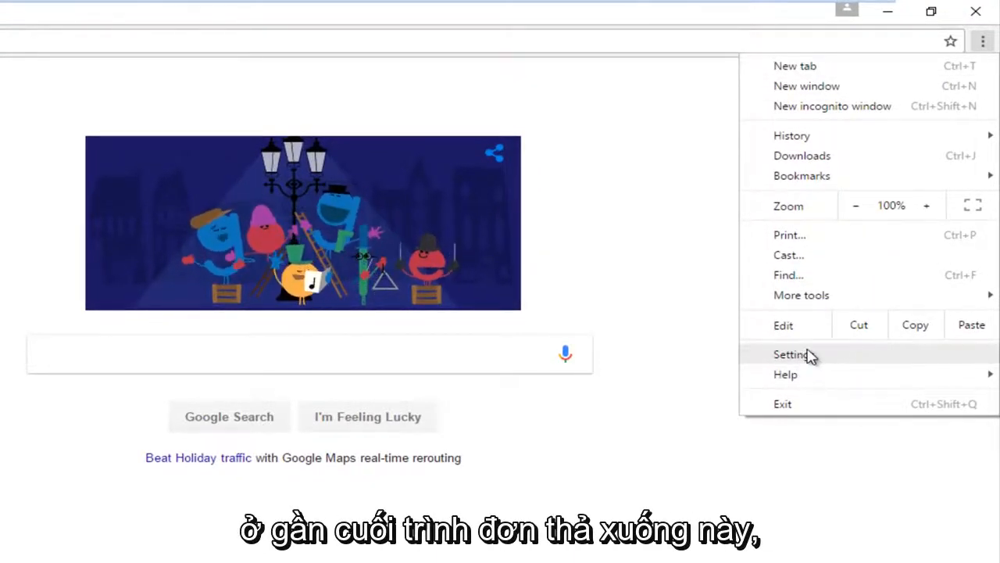
click(791, 353)
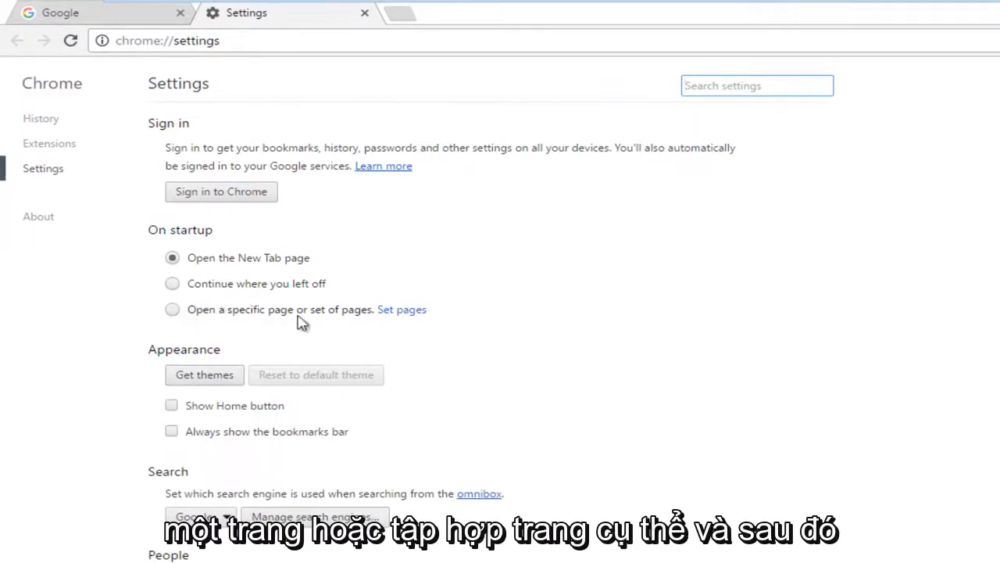
Choose 'Open a specific page or set of pages' on startup and show the Startup pages dialog
click(172, 309)
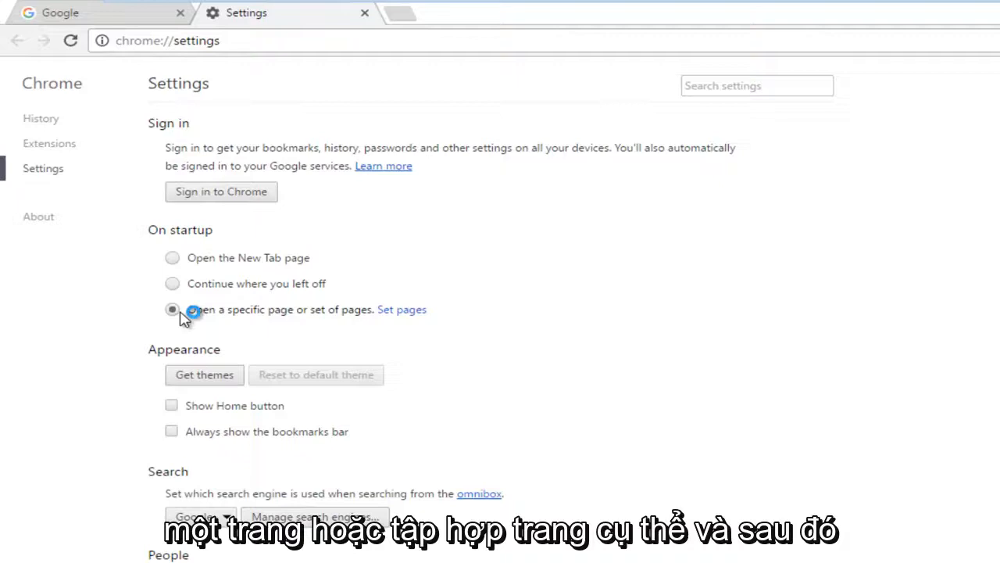
click(172, 310)
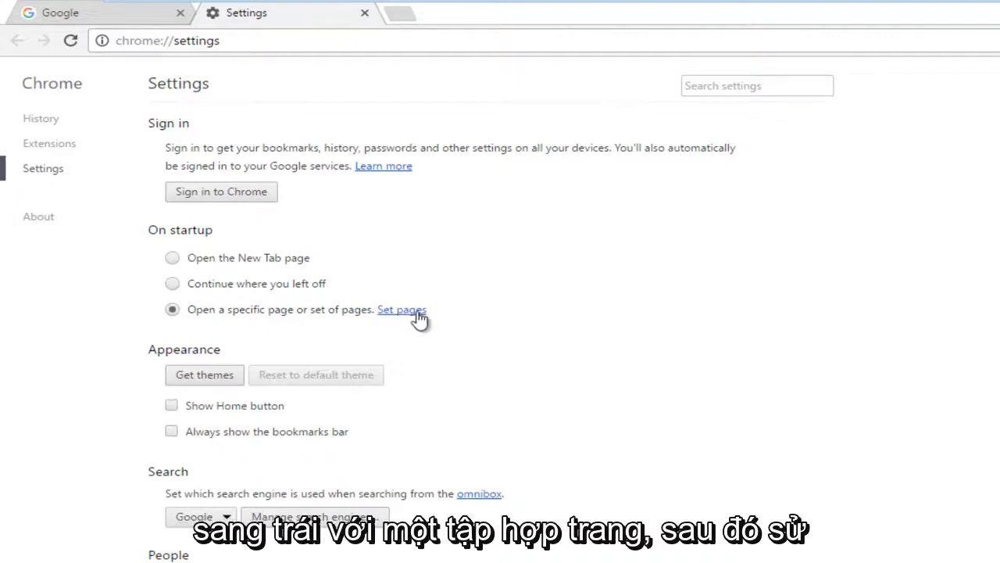
click(402, 310)
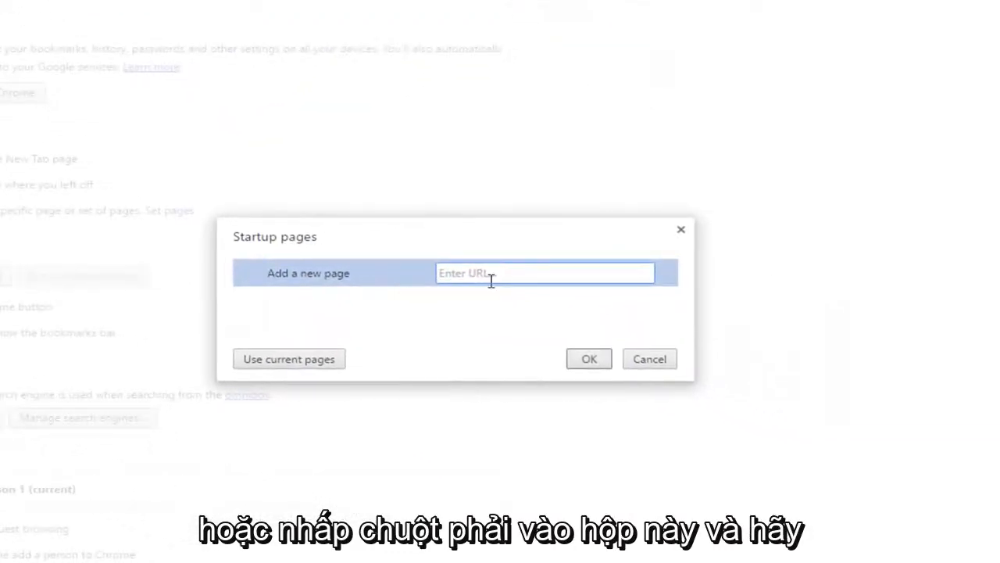
right_click(544, 272)
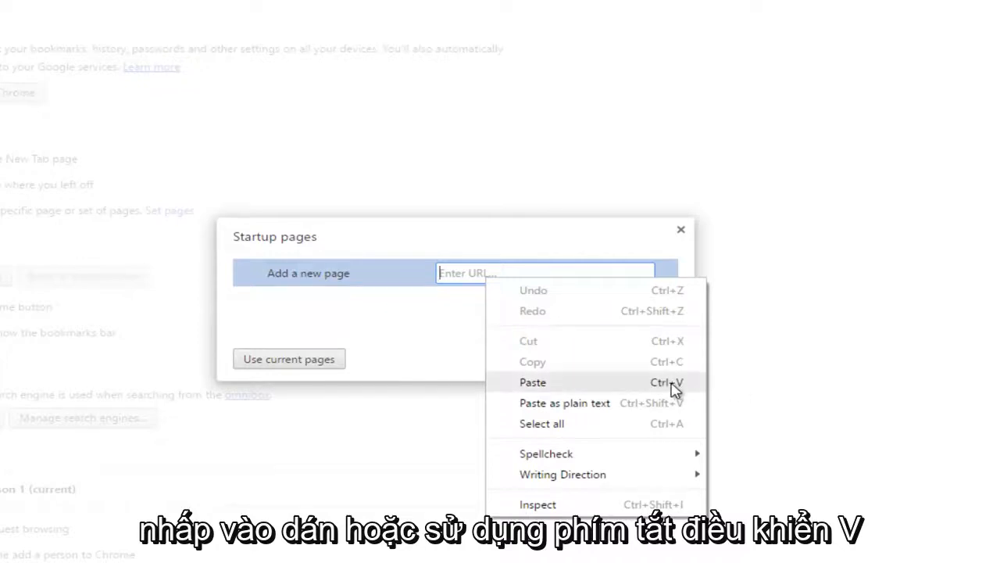
mouse_move(564, 403)
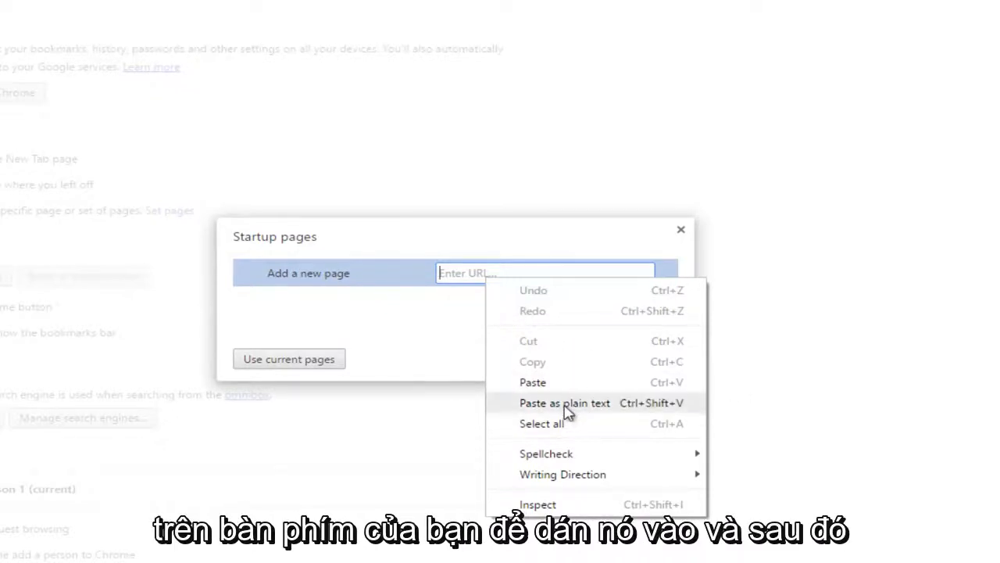
click(564, 403)
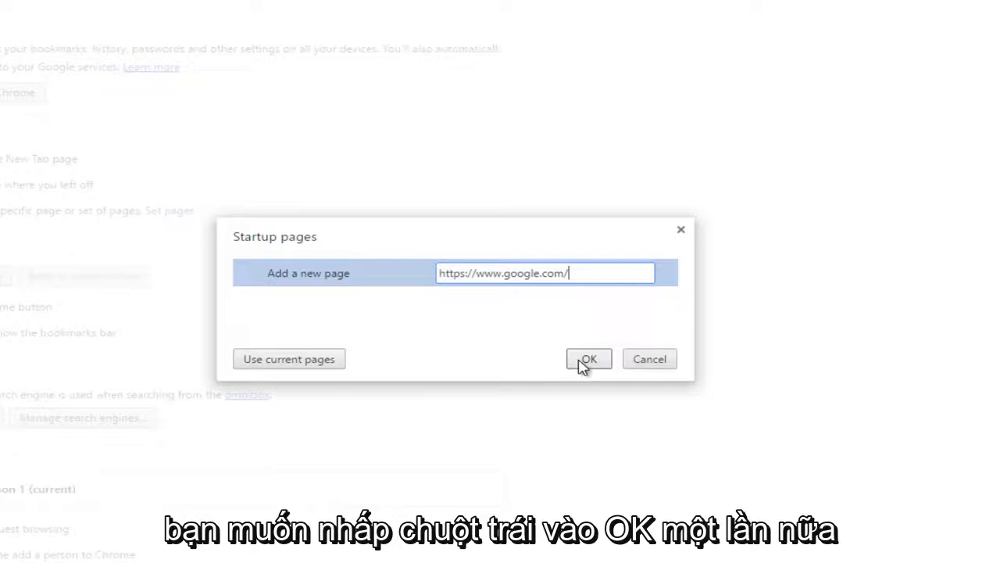
click(587, 358)
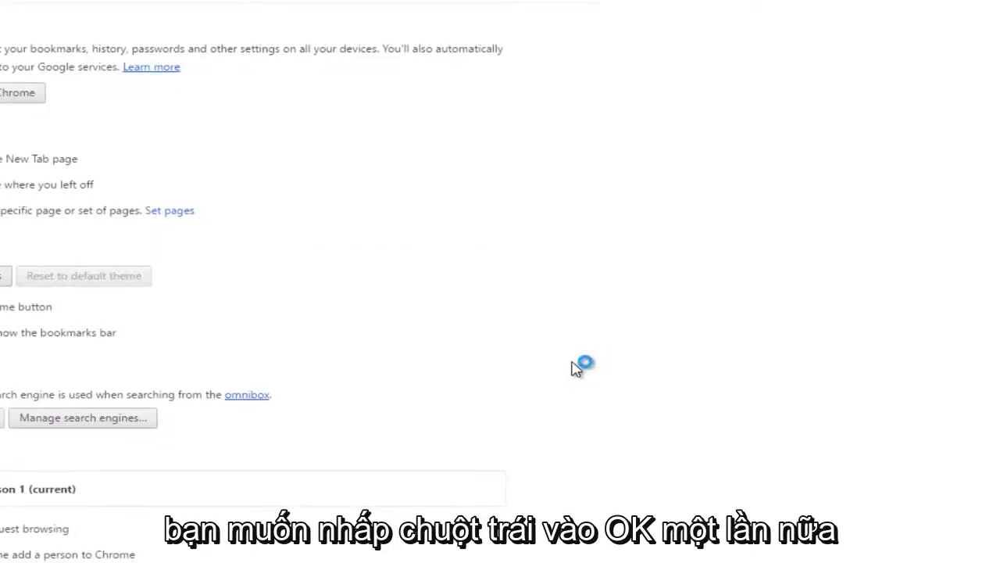